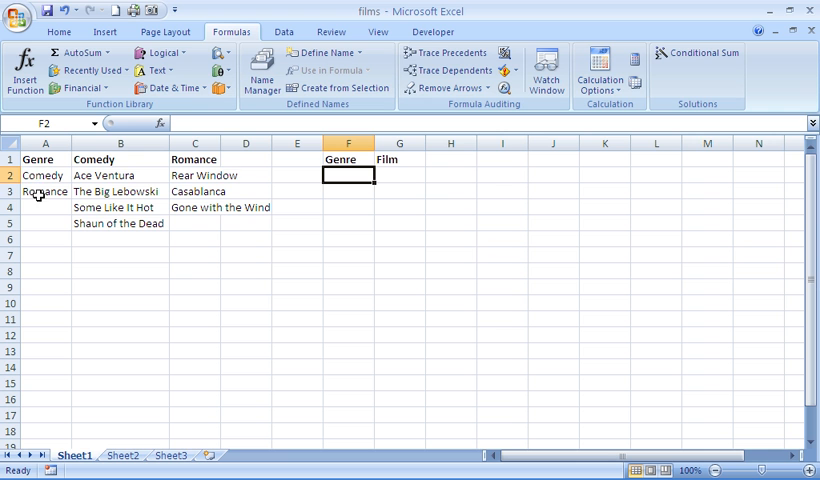
pyautogui.moveTo(37, 204)
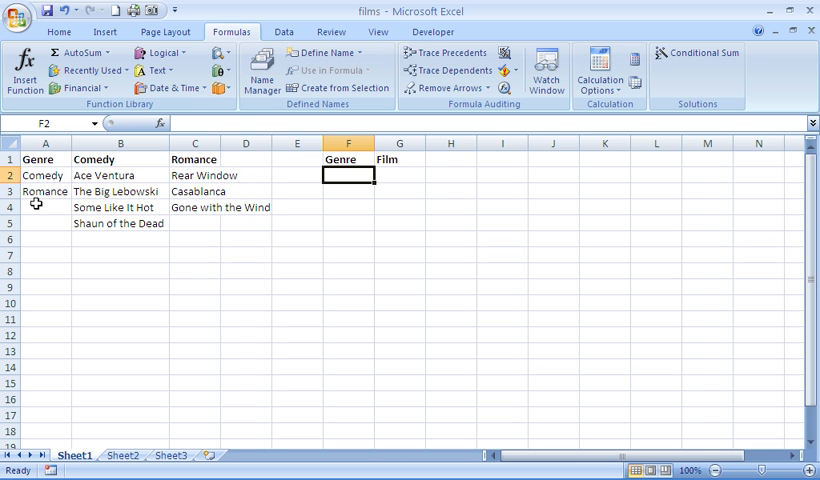
pyautogui.moveTo(407, 180)
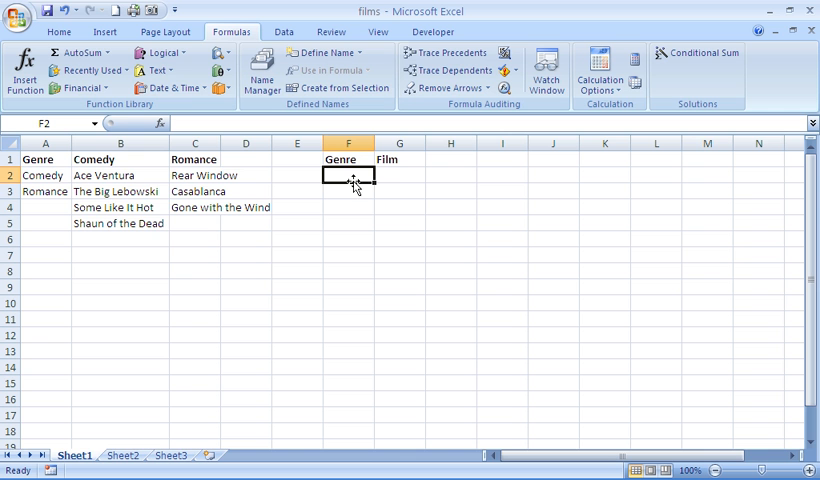
pyautogui.moveTo(279, 244)
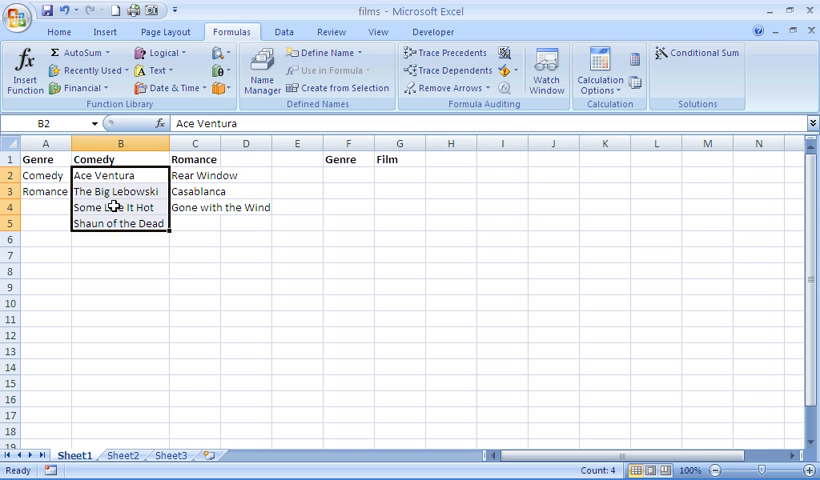
pyautogui.moveTo(379, 198)
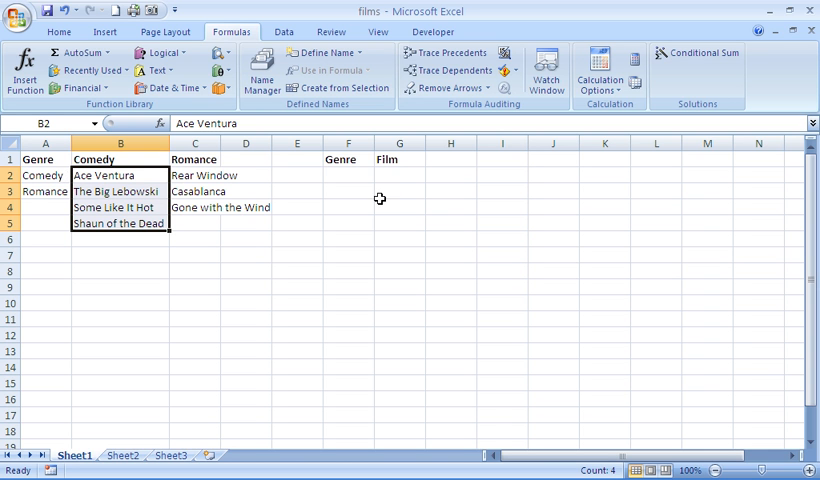
pyautogui.moveTo(360, 176)
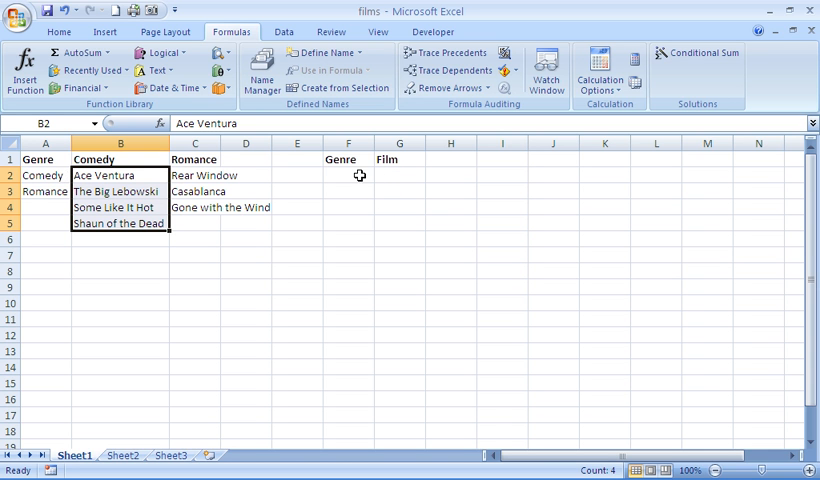
# Name A2:A3 'genre', B2:B5 'comedy' and C2:C4 'romance' through the Name Box.
pyautogui.click(348, 175)
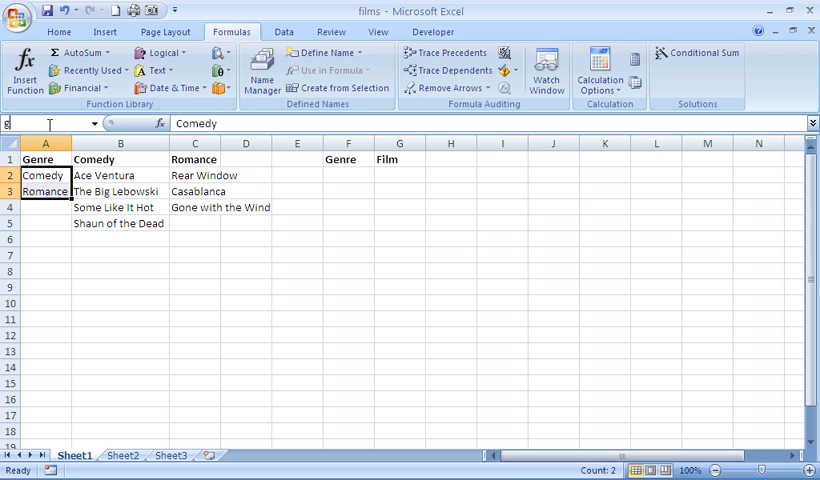
pyautogui.write('genre')
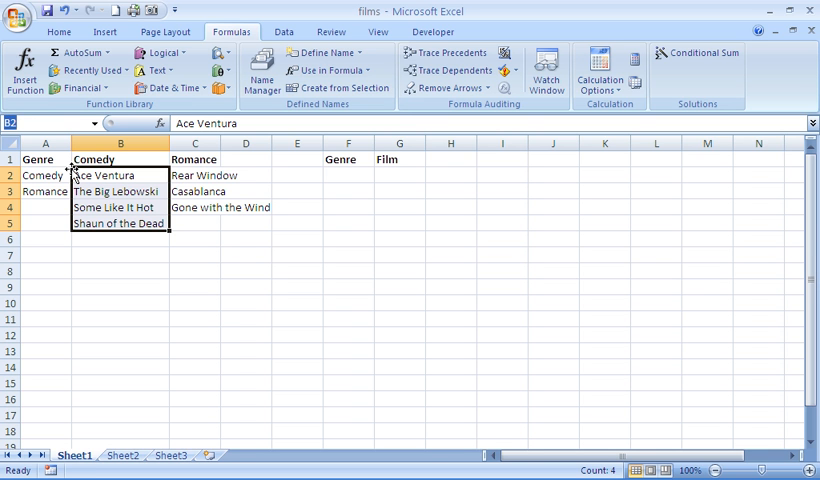
pyautogui.write('comed')
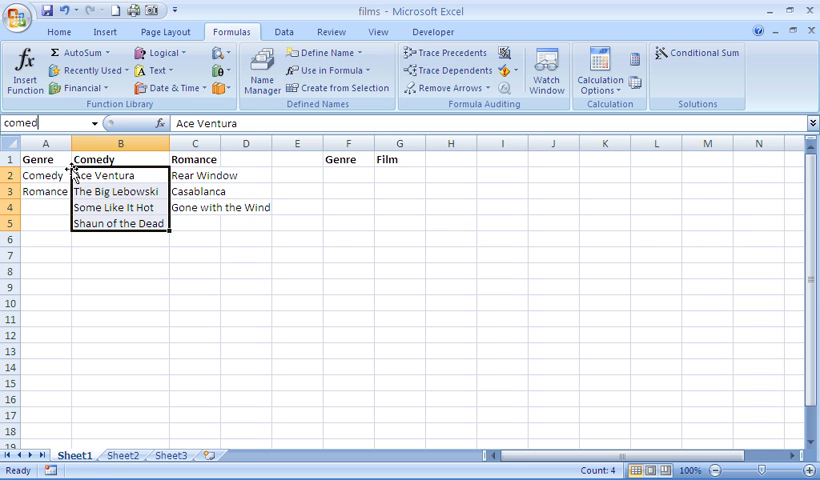
pyautogui.write('y')
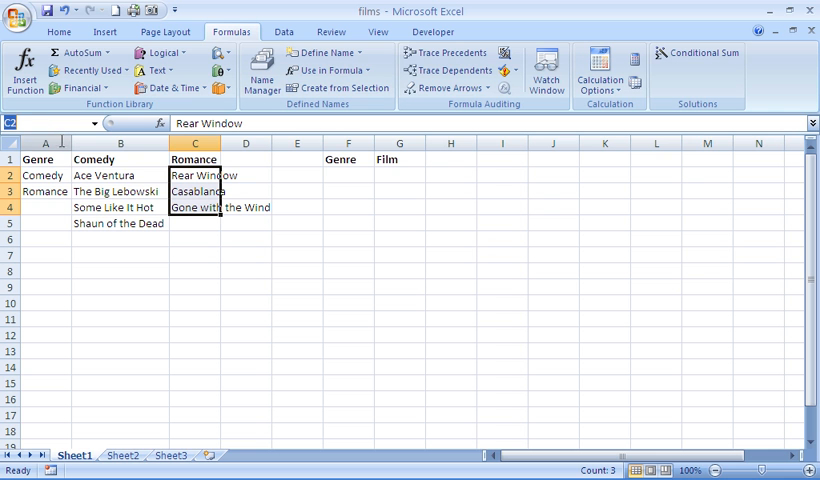
pyautogui.write('roman')
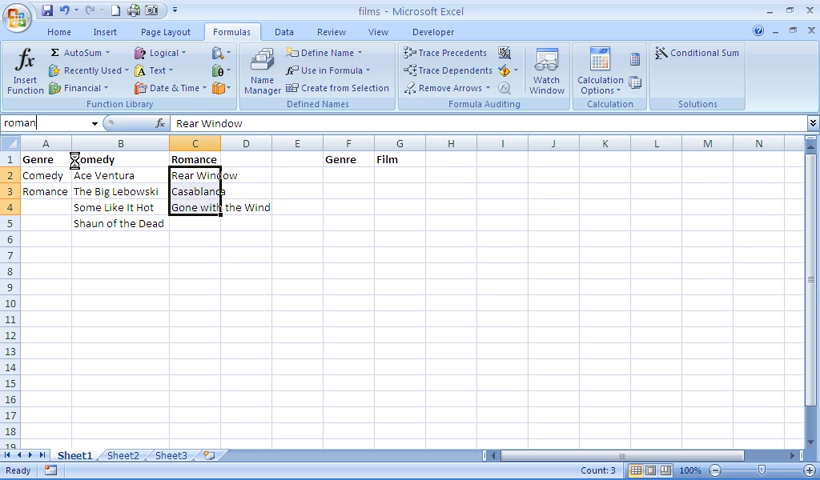
pyautogui.write('romance')
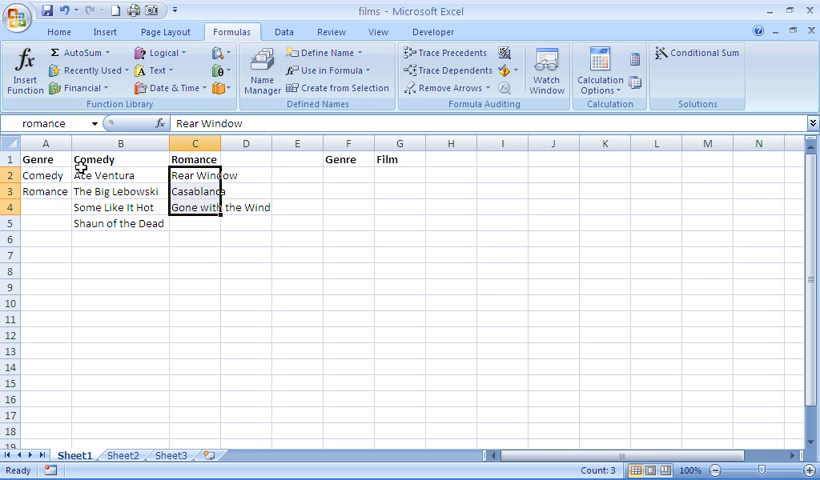
pyautogui.click(296, 207)
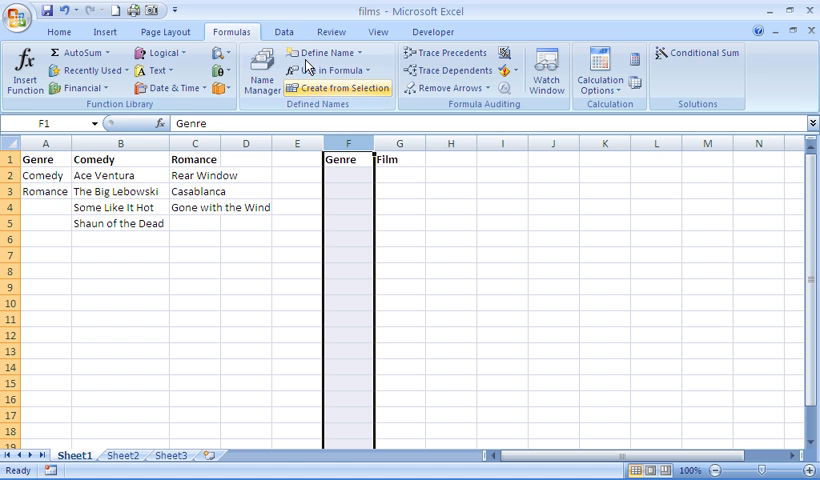
# Give column F a List data validation rule with source =genre.
pyautogui.click(284, 31)
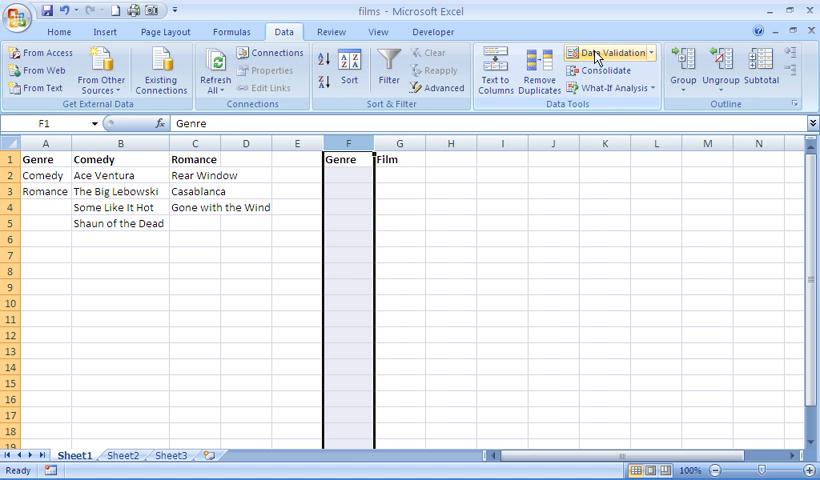
pyautogui.click(600, 52)
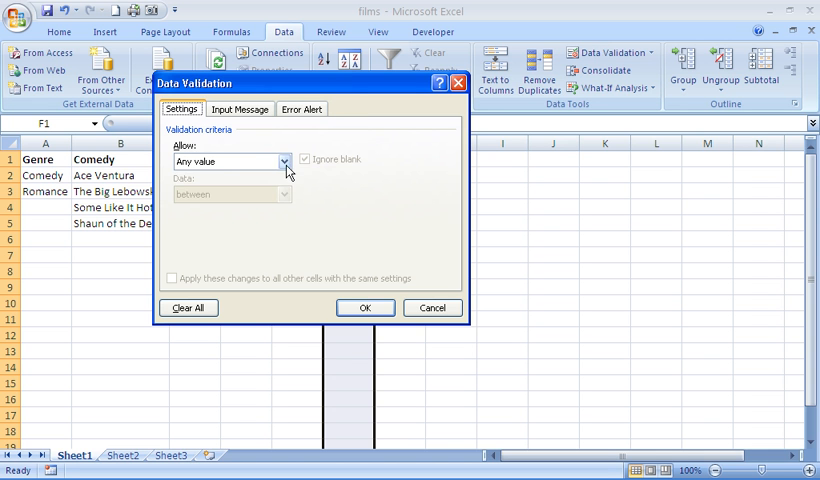
pyautogui.click(284, 161)
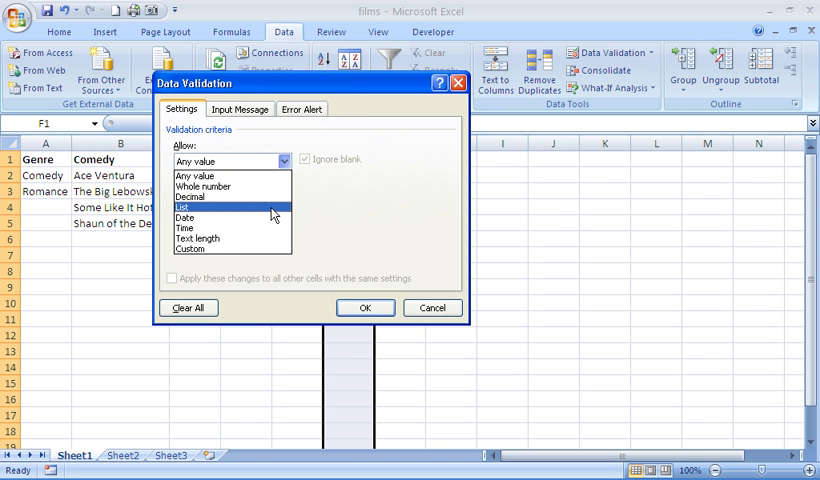
pyautogui.click(184, 207)
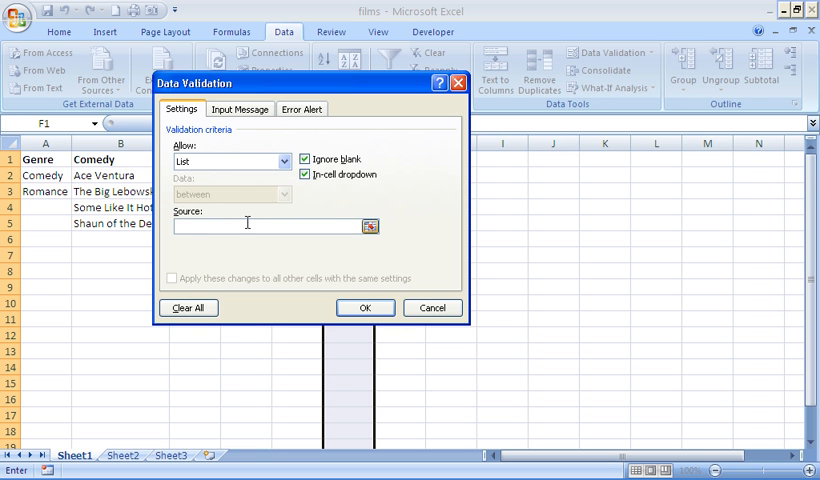
pyautogui.write('=g')
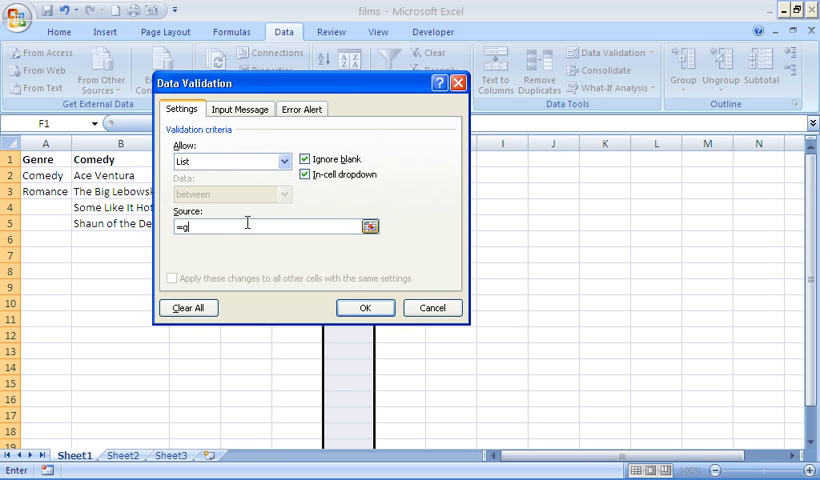
pyautogui.write('enre')
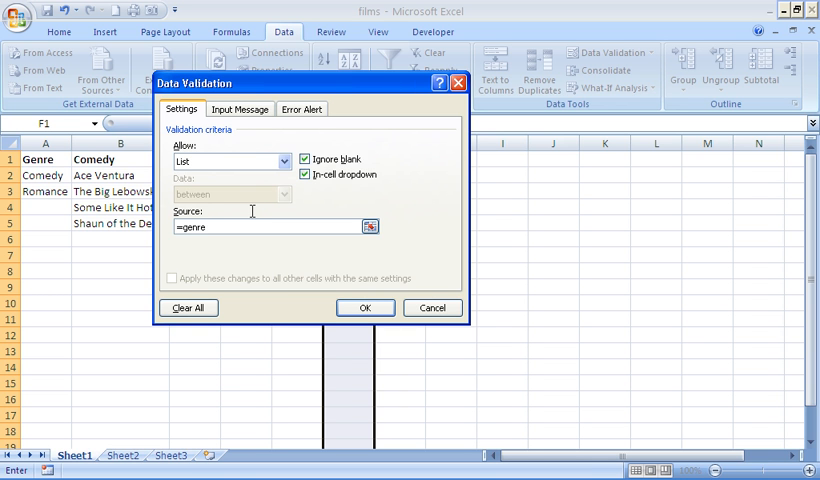
pyautogui.moveTo(255, 211)
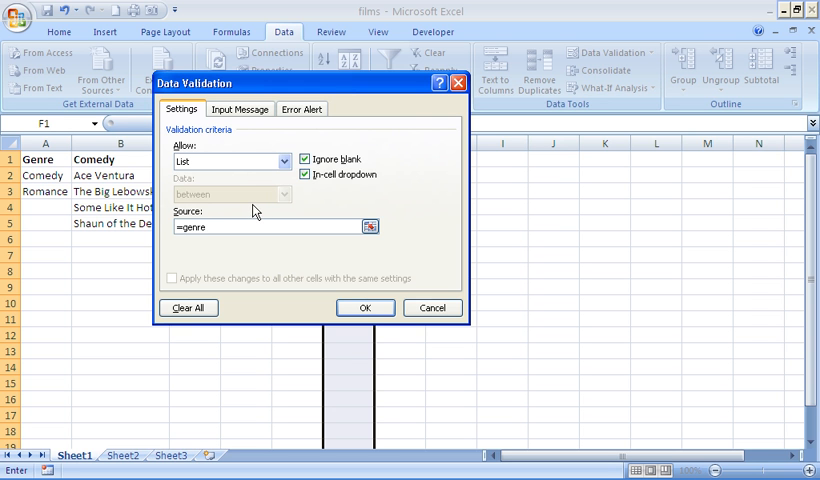
pyautogui.click(364, 307)
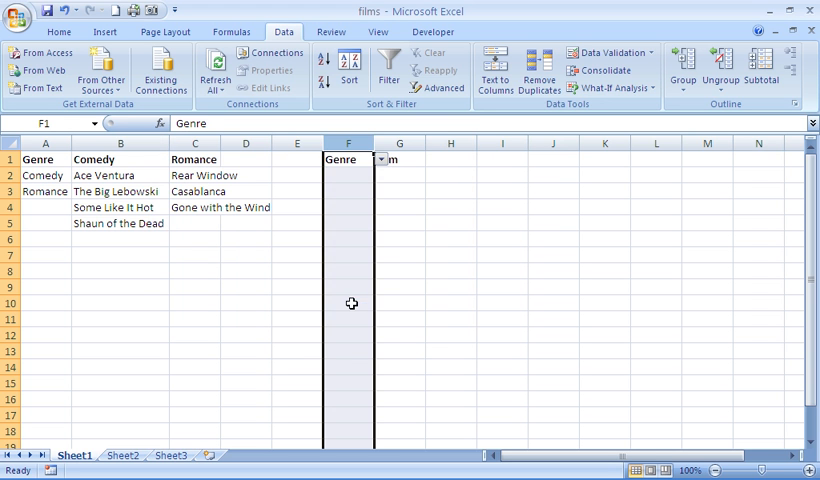
pyautogui.click(381, 175)
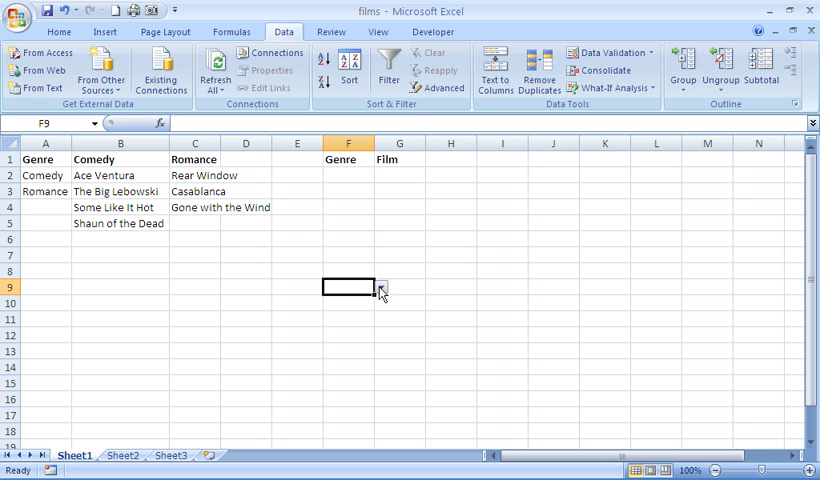
pyautogui.click(381, 287)
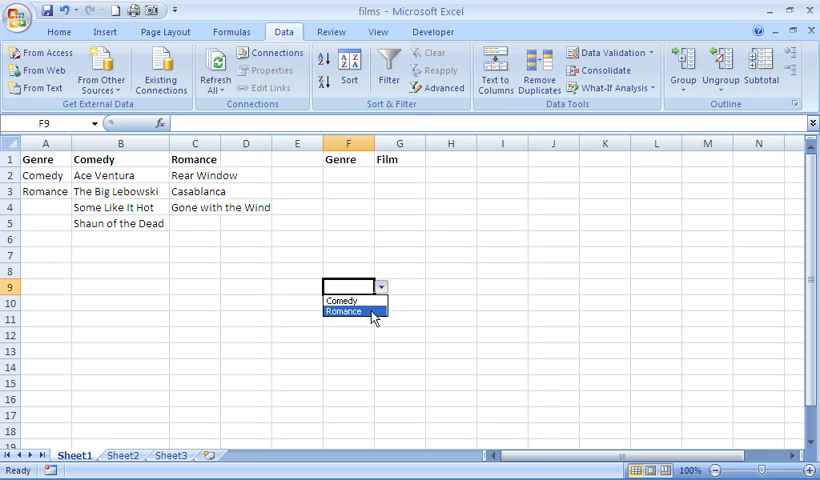
pyautogui.moveTo(365, 252)
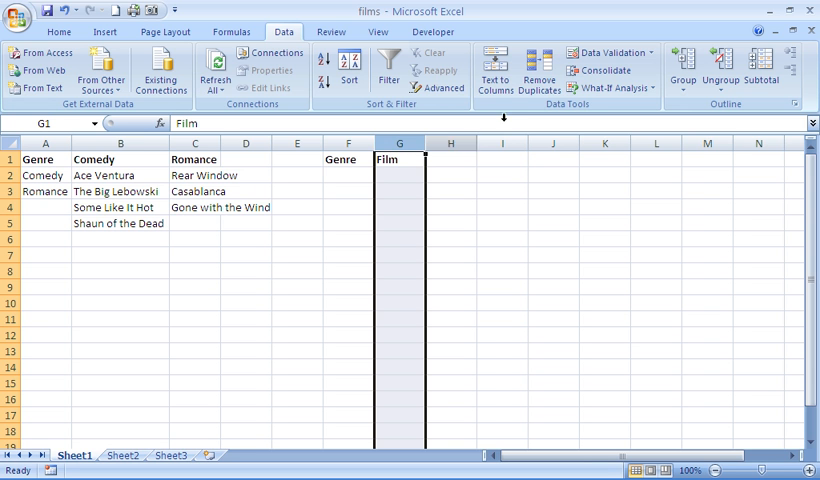
# Give column G a List data validation rule with source =INDIRECT($F1).
pyautogui.click(600, 52)
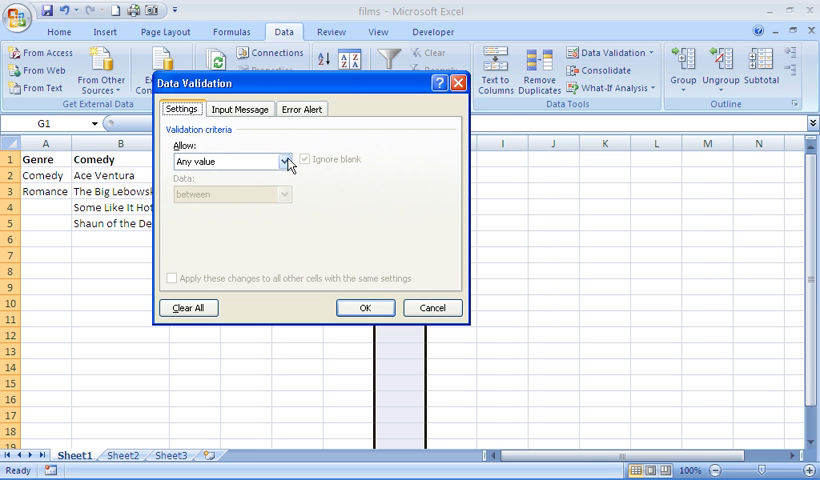
pyautogui.click(285, 161)
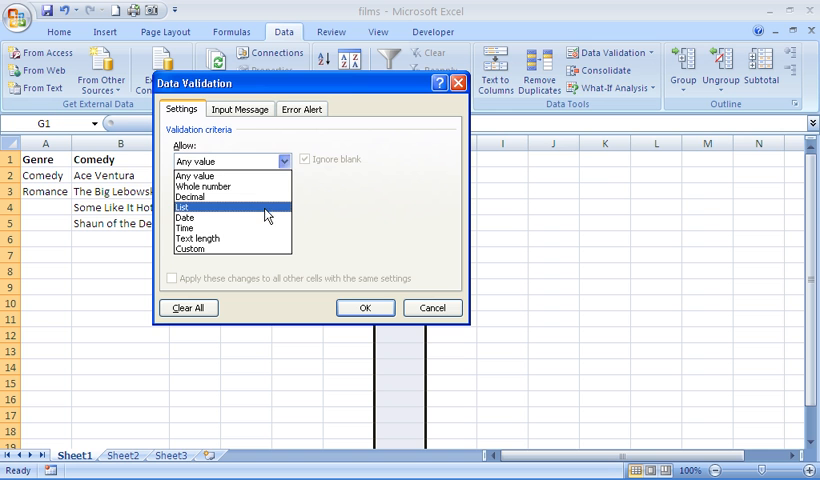
pyautogui.click(190, 207)
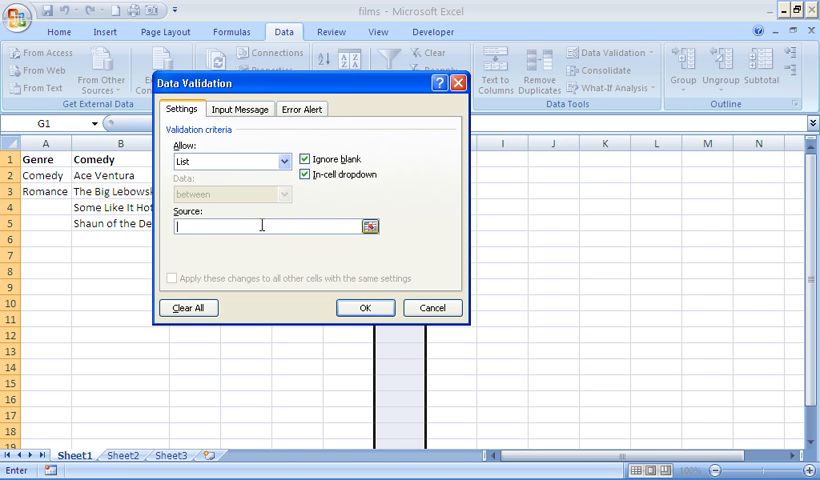
pyautogui.write('=')
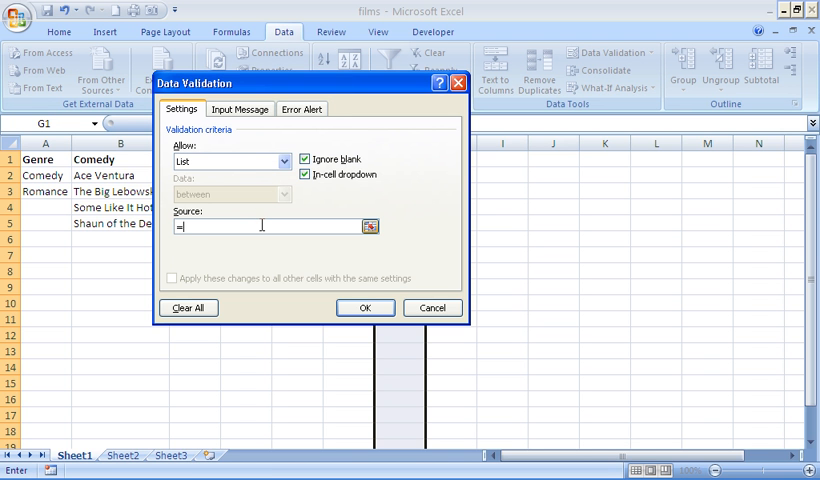
pyautogui.write('in')
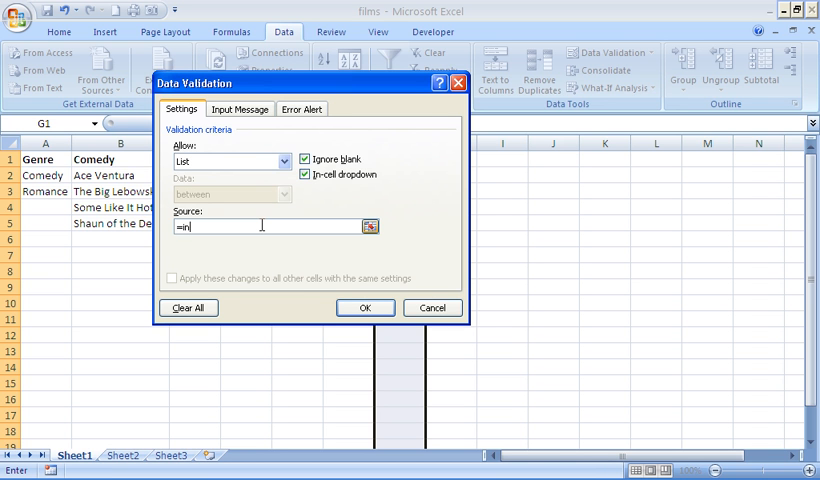
pyautogui.write('dre')
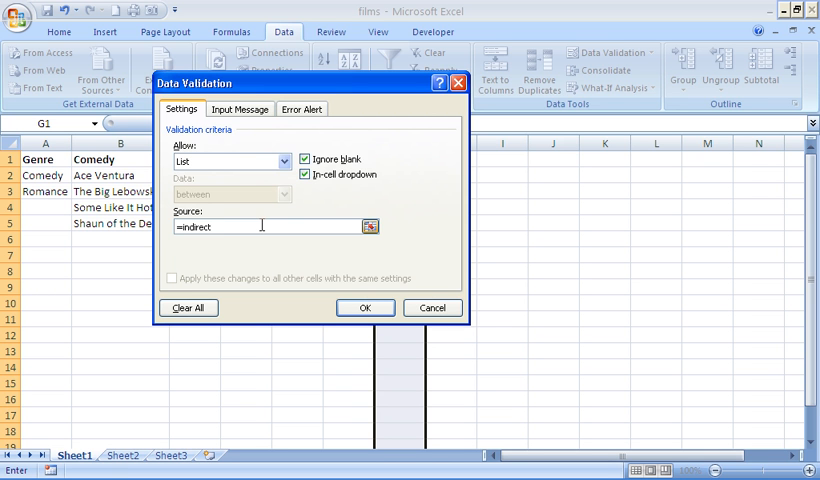
pyautogui.write('(')
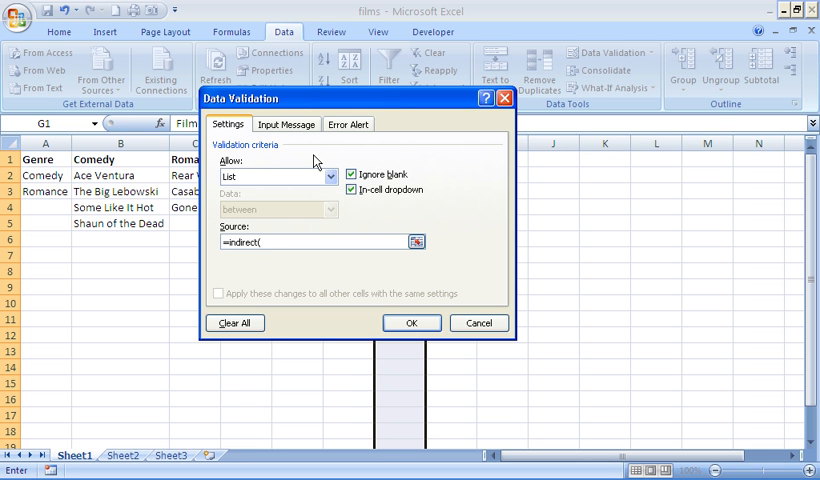
pyautogui.write('$F2')
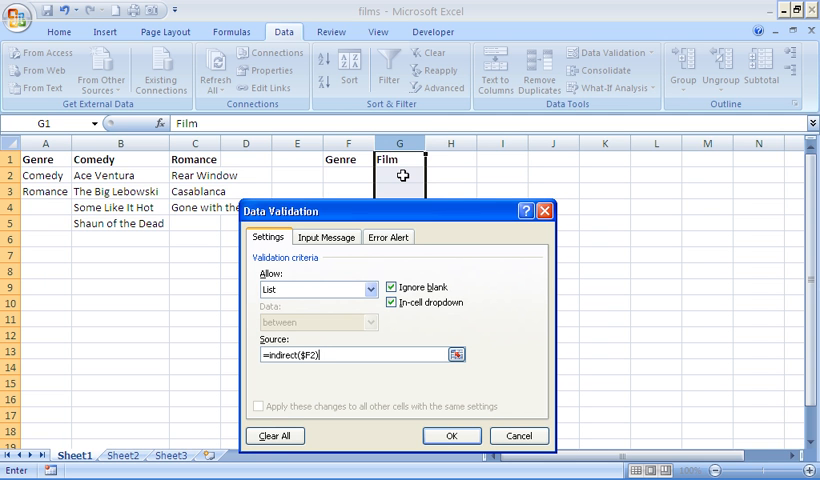
pyautogui.moveTo(351, 307)
pyautogui.write('1')
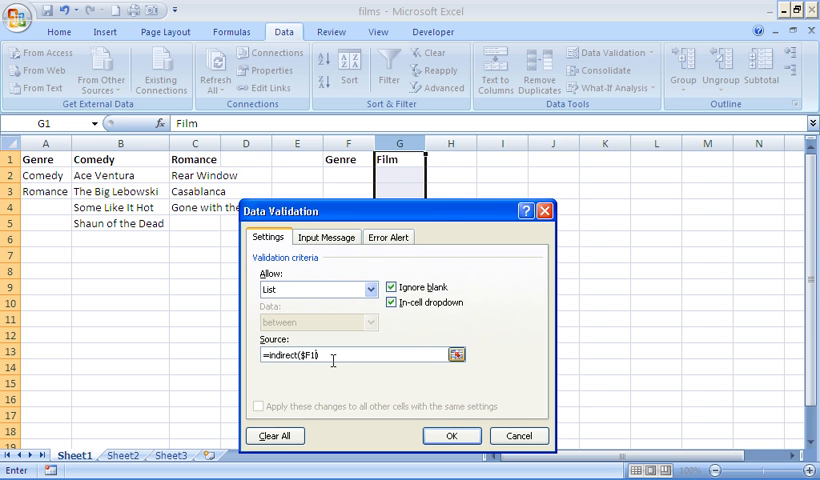
pyautogui.click(451, 435)
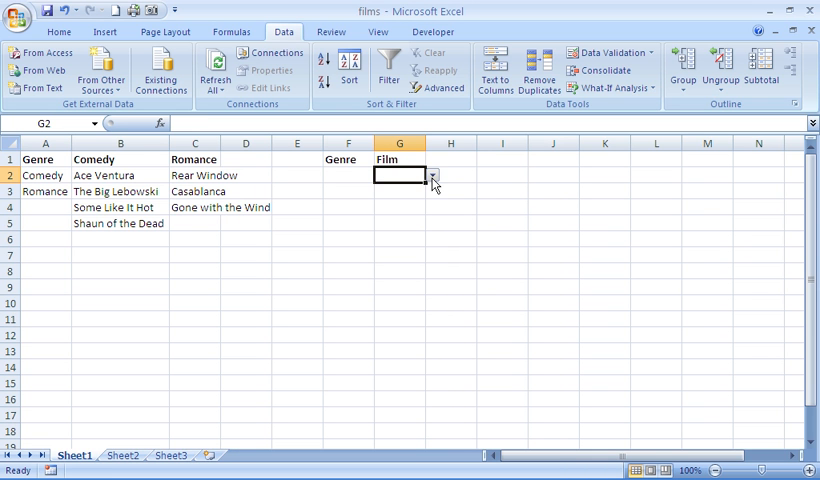
# Use the dropdowns to fill row 2, then set F5's genre to Romance.
pyautogui.click(380, 175)
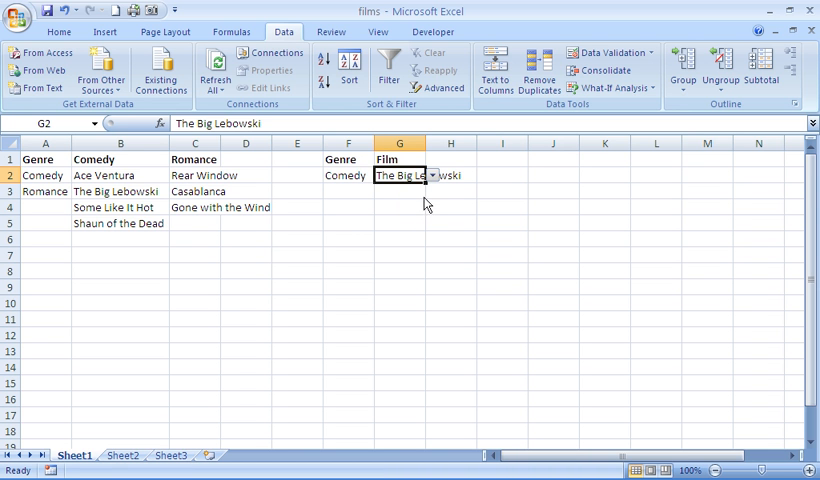
pyautogui.click(382, 222)
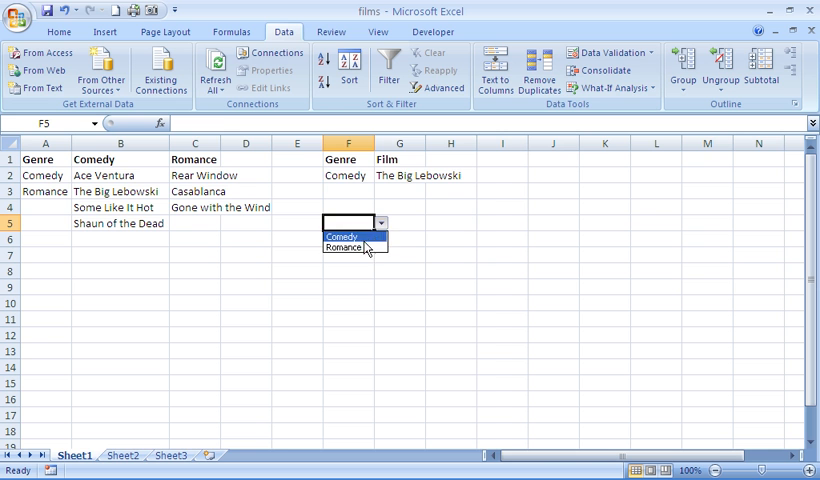
pyautogui.click(341, 246)
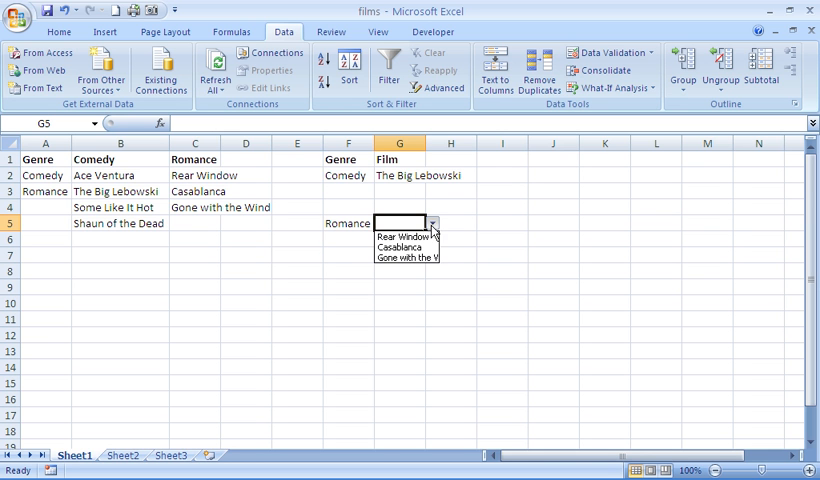